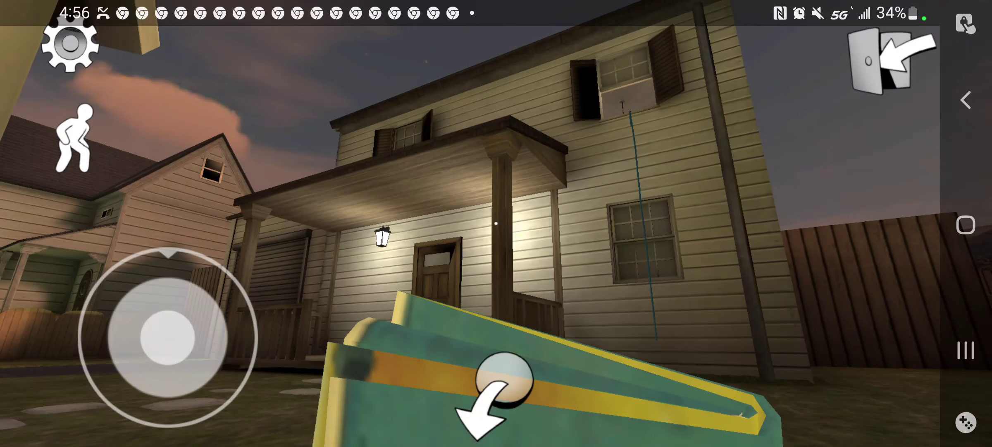
Check the game settings twice and resume play.
left_click(69, 43)
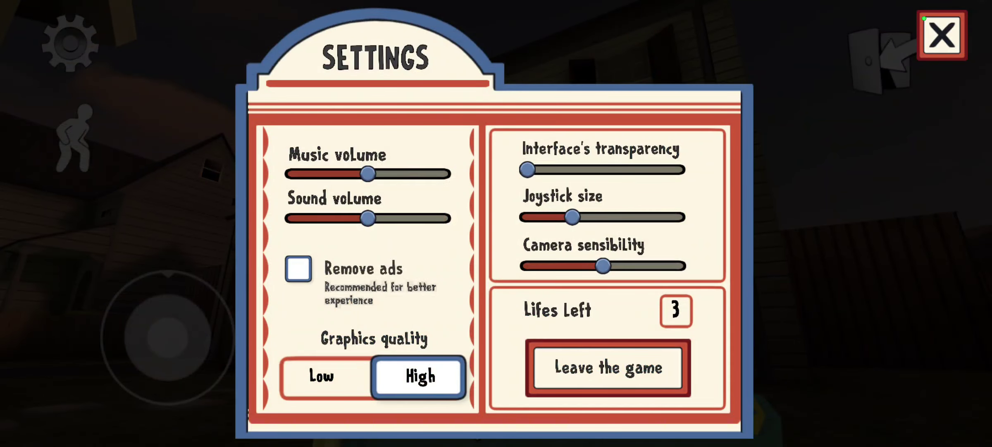
left_click(943, 35)
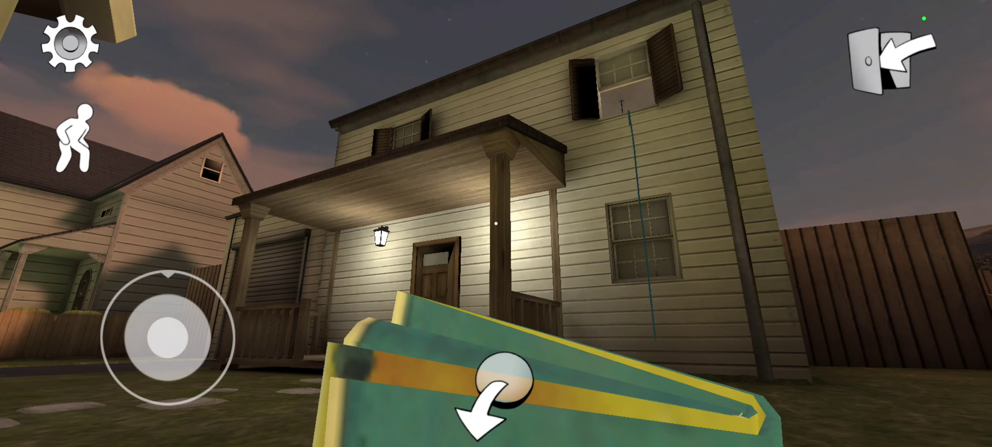
left_click(70, 41)
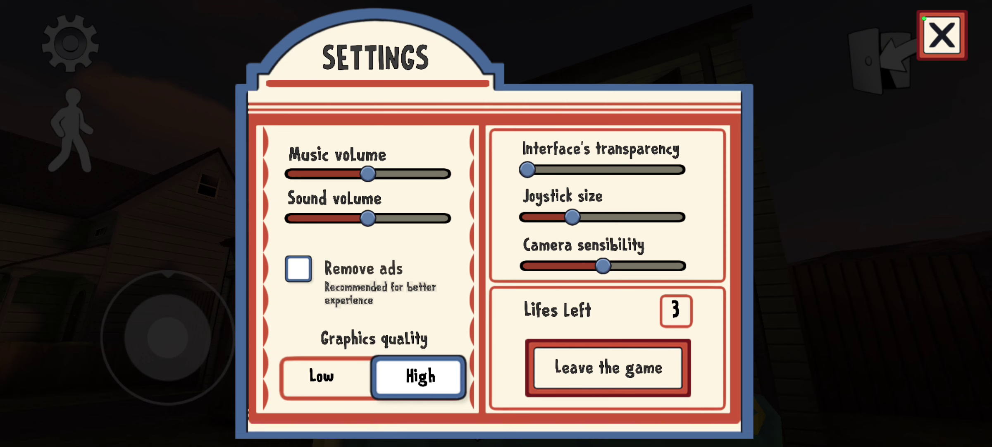
left_click(942, 36)
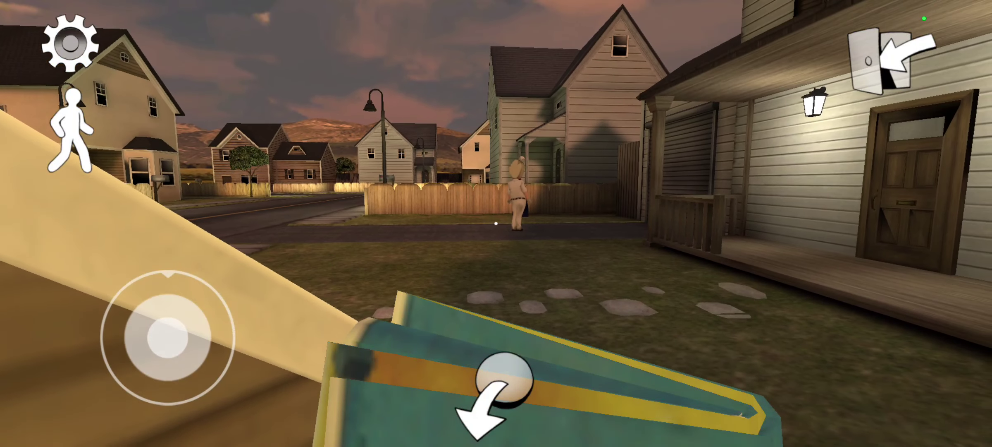
Creep along the house wall toward the doghouse, peeking out at the villain.
left_click_drag(161, 335, 123, 341)
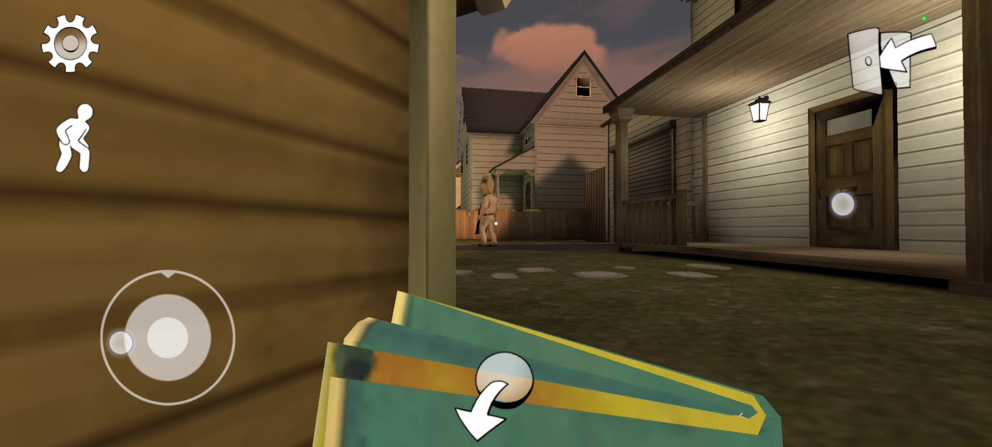
left_click_drag(123, 342, 171, 335)
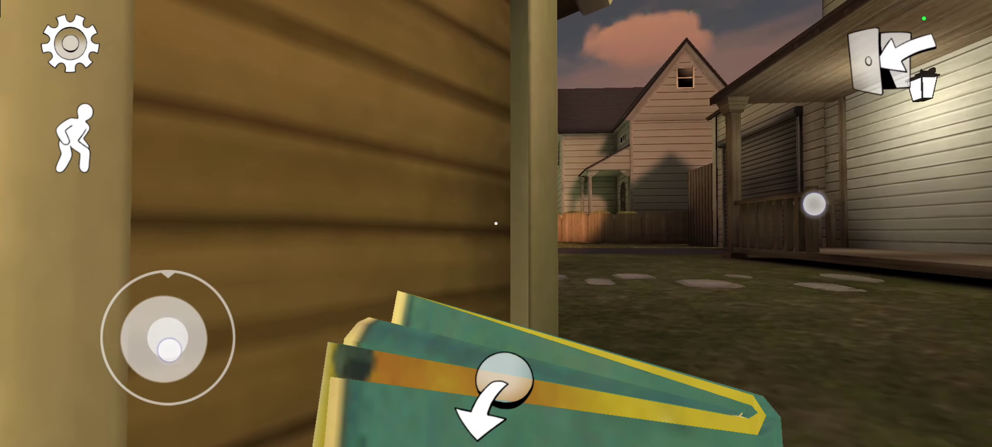
left_click_drag(166, 339, 142, 335)
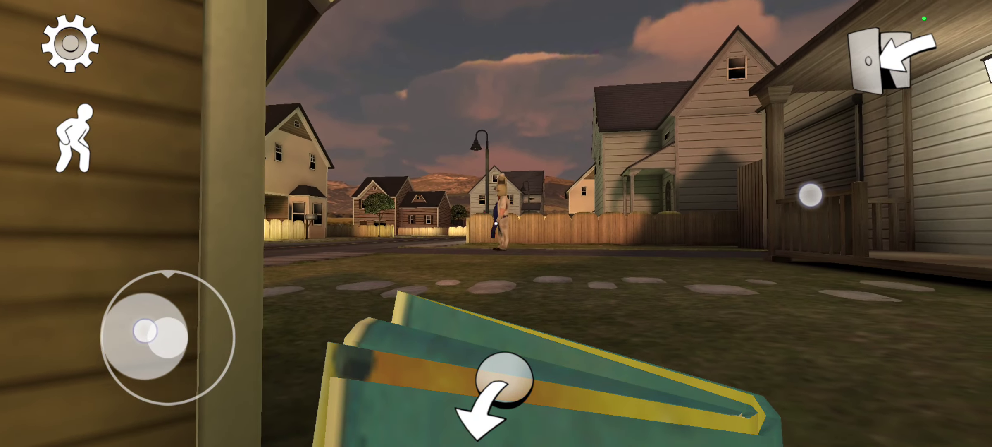
left_click_drag(152, 338, 114, 279)
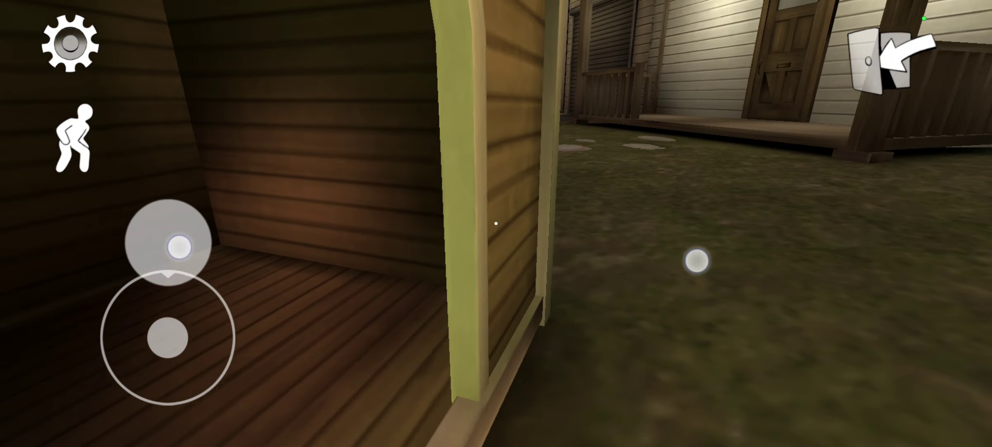
Round the doghouse and follow the back fence into the backyard.
left_click_drag(167, 246, 166, 335)
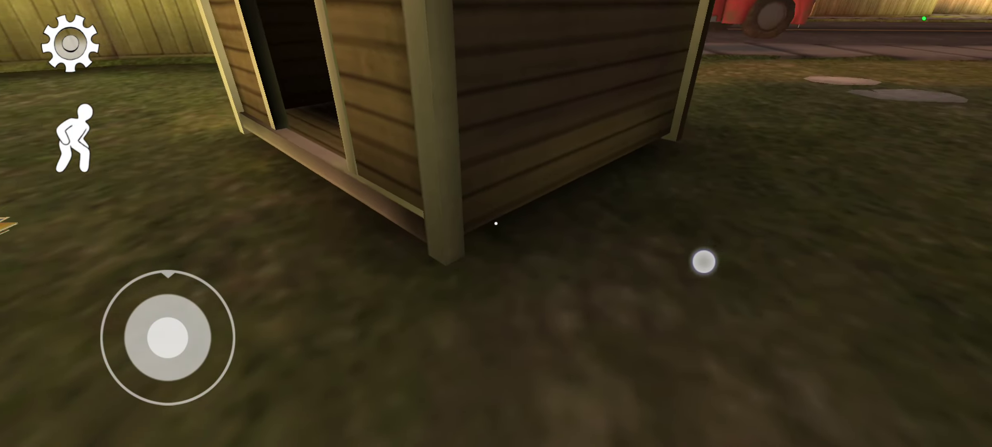
left_click_drag(165, 335, 114, 278)
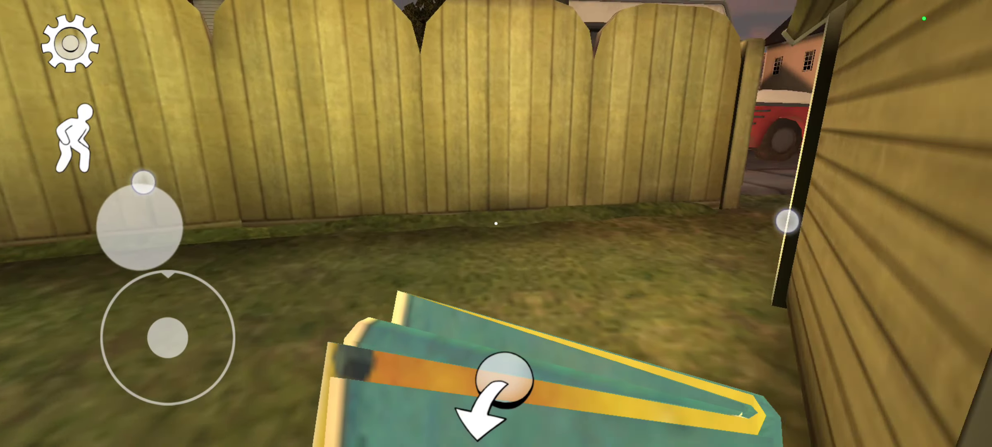
left_click_drag(166, 338, 203, 297)
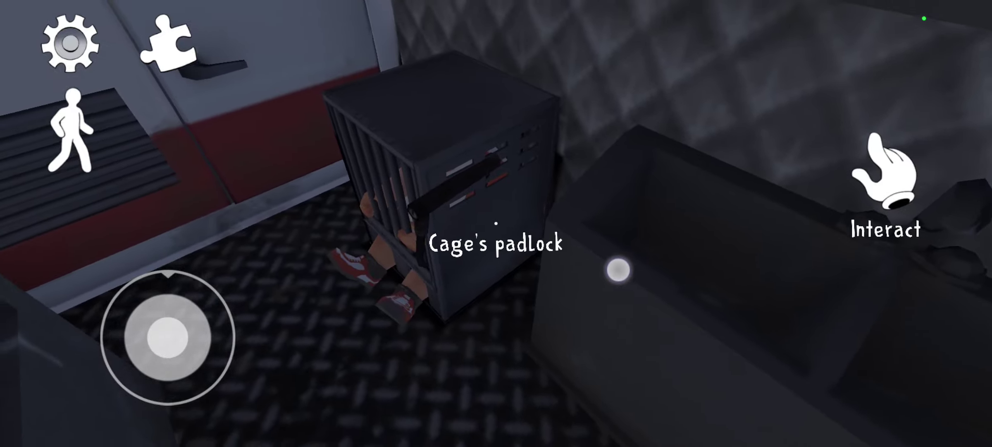
Inspect the cage's padlock, look closely at the trapped boy, then step away.
left_click(884, 177)
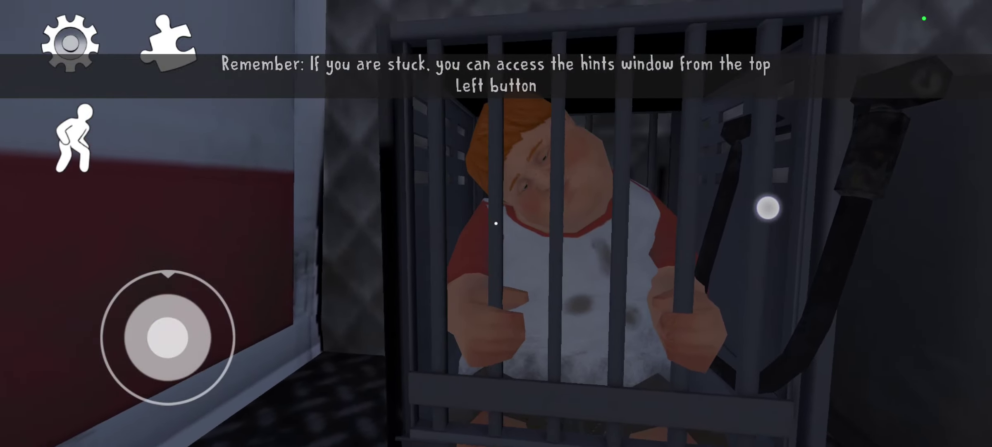
left_click_drag(167, 335, 152, 357)
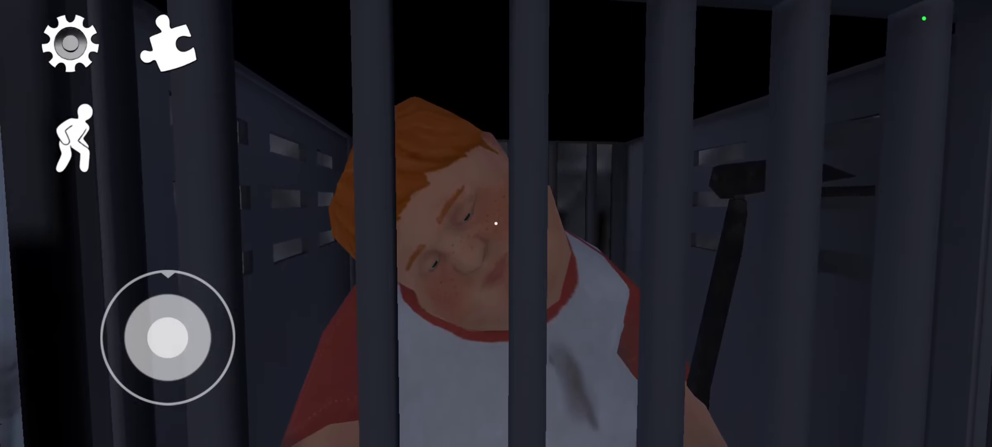
left_click_drag(166, 337, 181, 337)
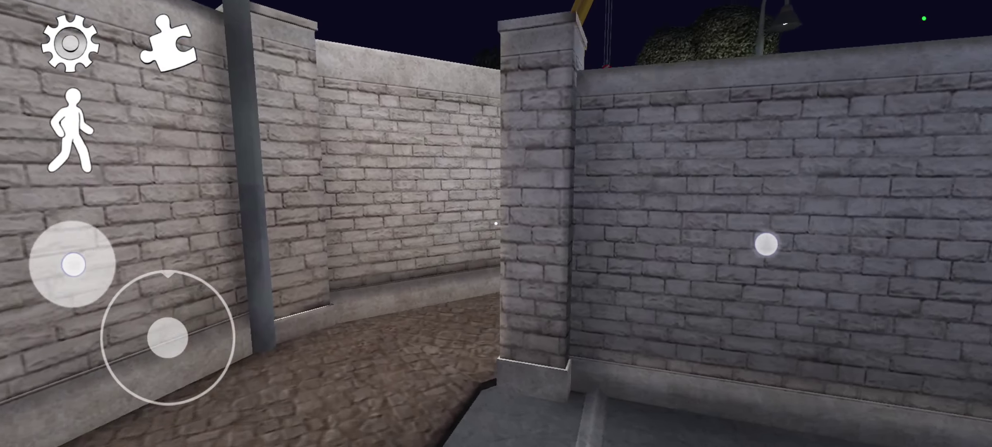
Head for the gap between the brick walls and check the puzzle hints.
left_click_drag(166, 337, 202, 258)
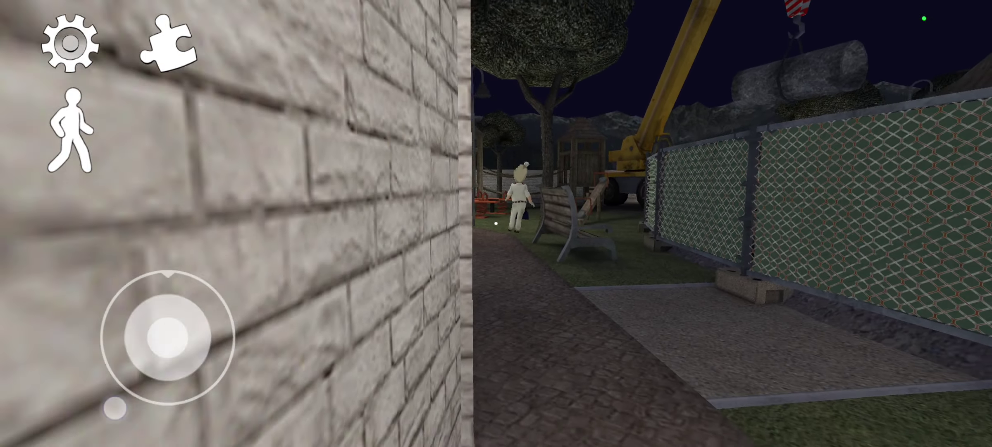
left_click(166, 43)
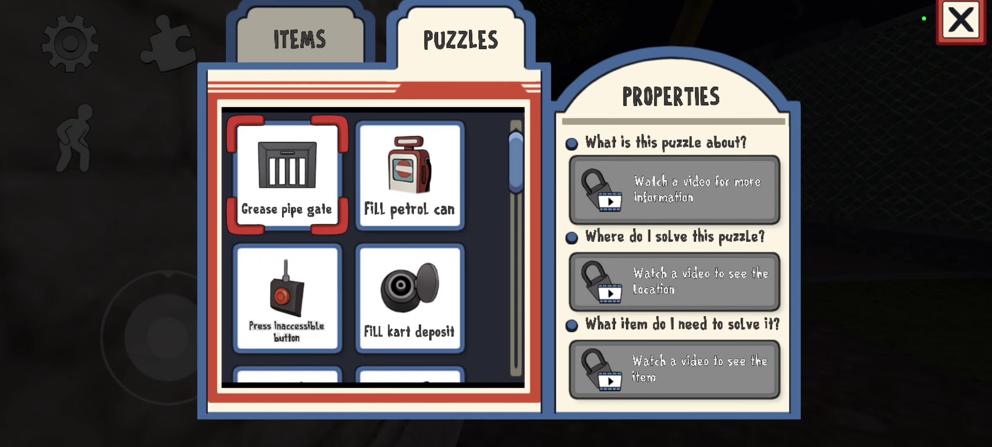
left_click(961, 20)
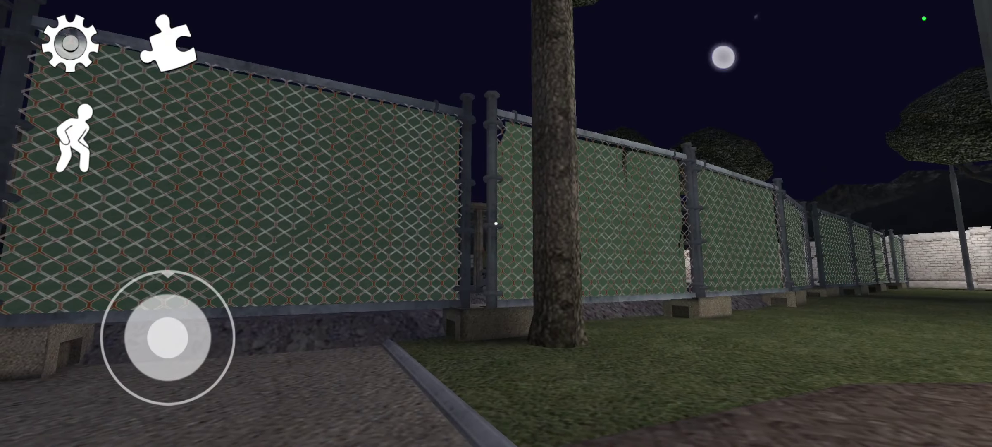
Creep along the chain-link fence past the seesaws and around the brick enclosure.
left_click_drag(167, 337, 166, 291)
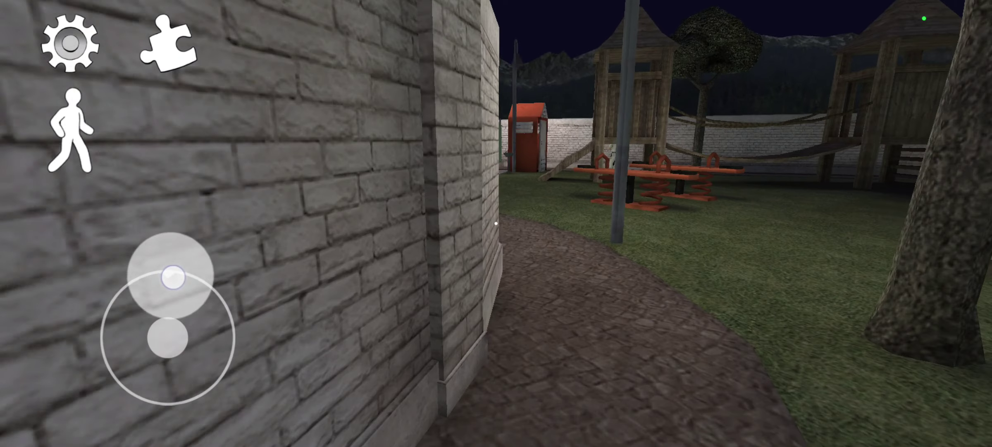
left_click_drag(172, 277, 216, 303)
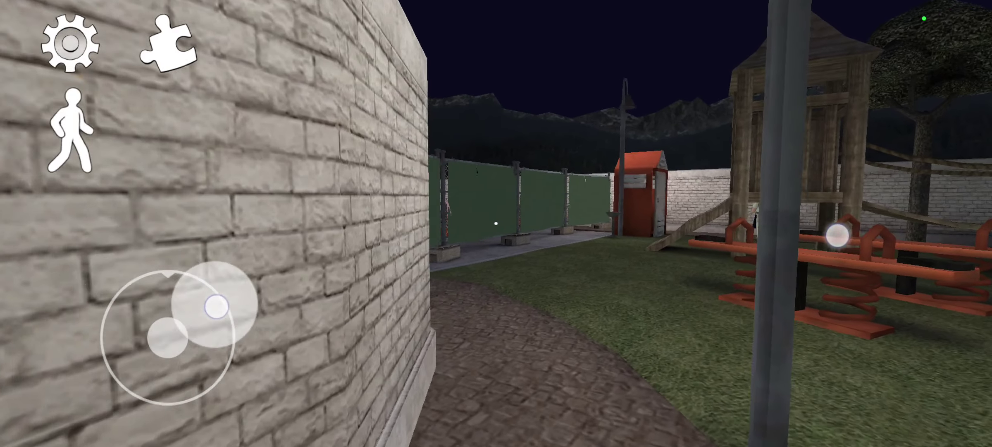
left_click_drag(215, 304, 199, 307)
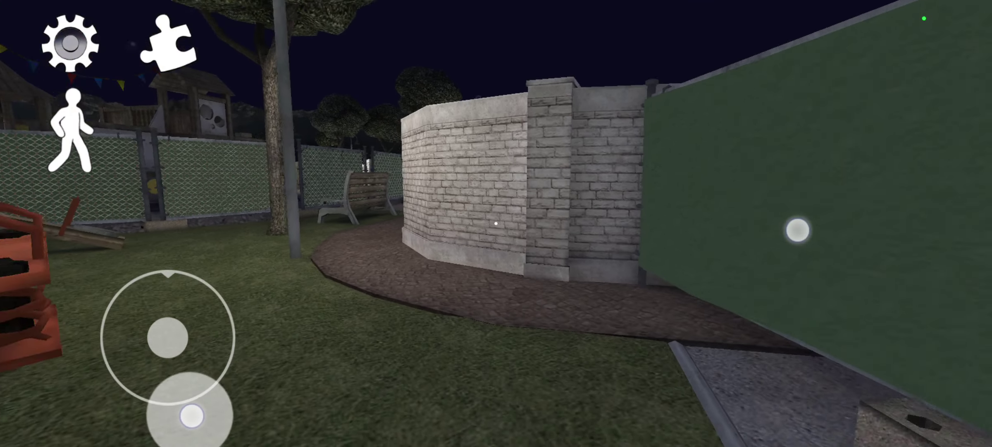
left_click_drag(181, 335, 219, 262)
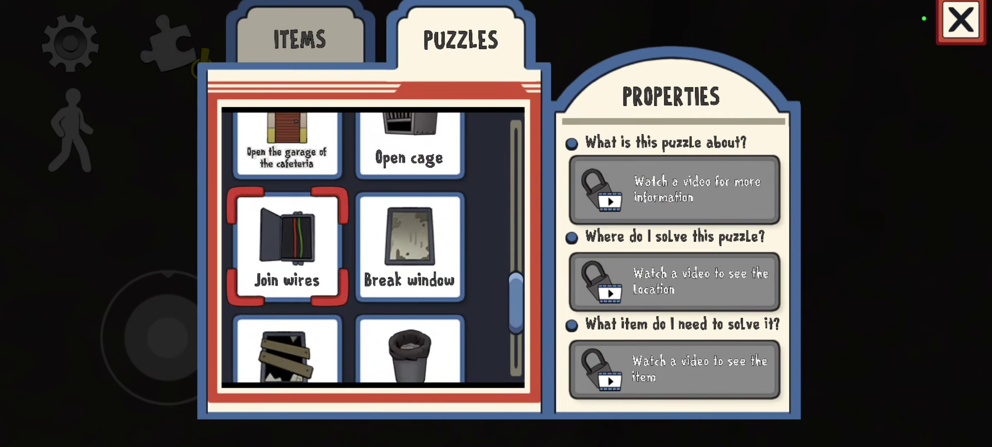
Dismiss the puzzle hints and turn away from the dark wall toward the workshop.
left_click(961, 20)
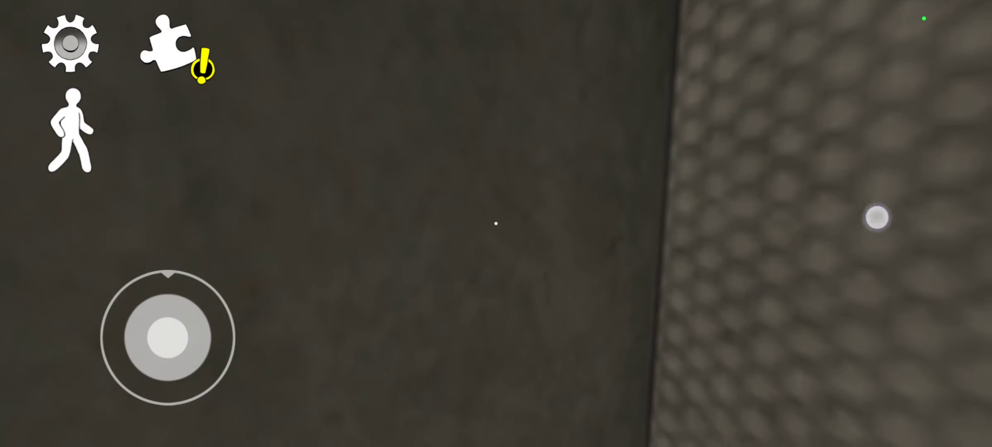
left_click_drag(168, 338, 149, 333)
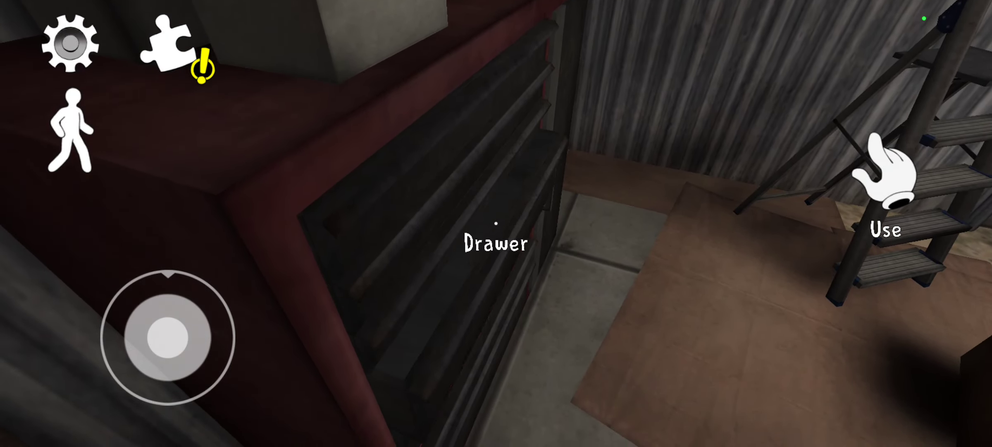
Search the drawer cabinet and take the Insulating tape.
left_click_drag(165, 335, 181, 354)
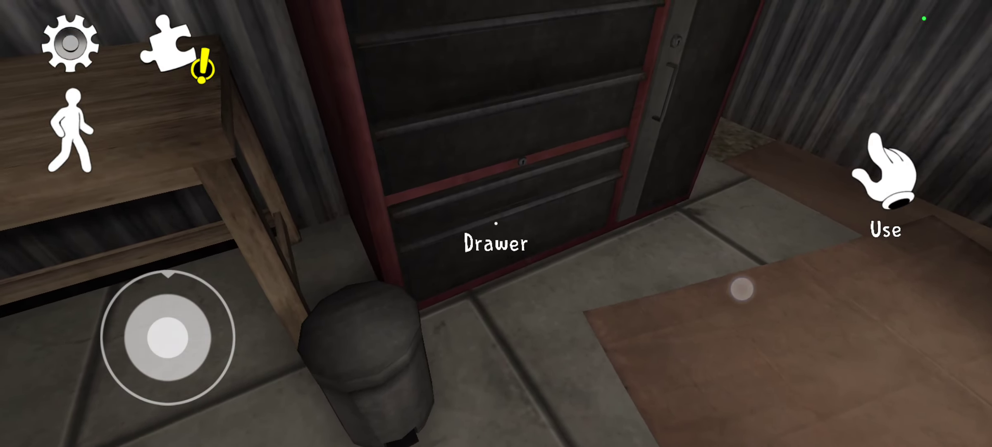
left_click(885, 177)
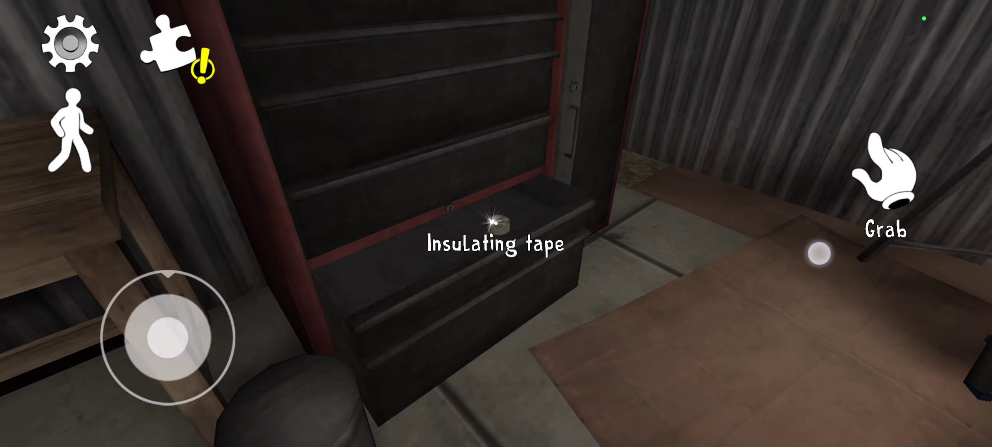
left_click(171, 54)
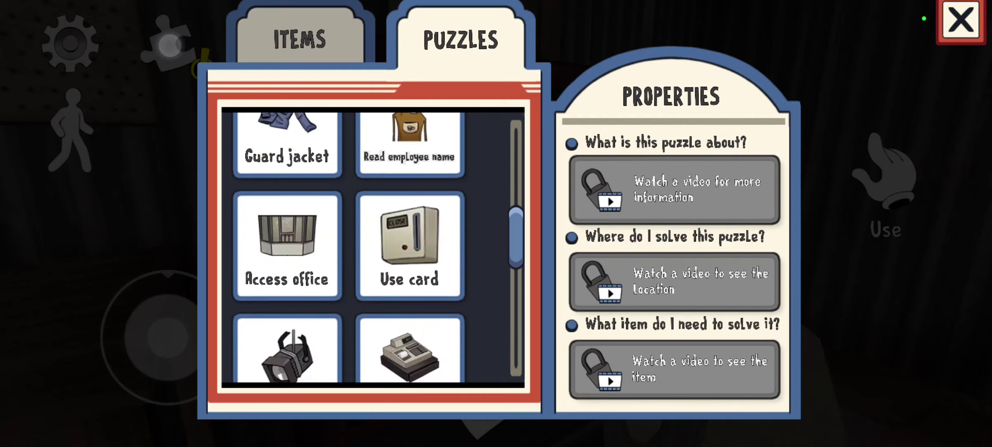
left_click(960, 20)
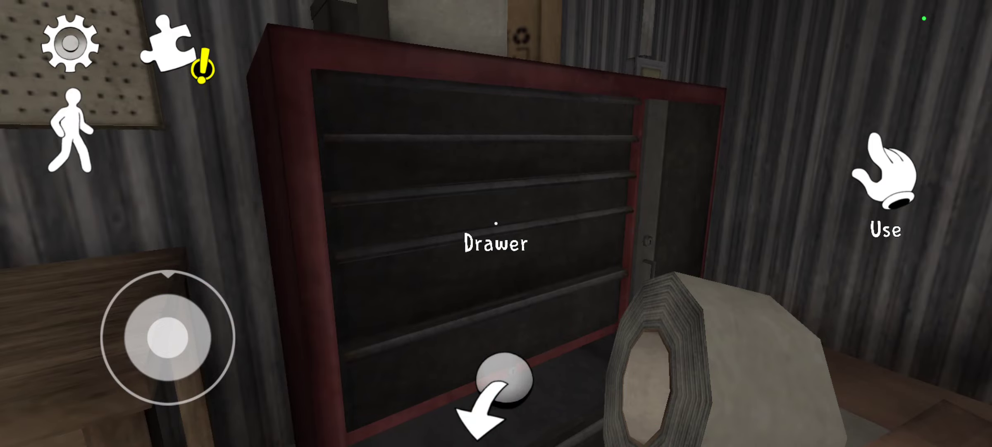
left_click_drag(168, 335, 266, 304)
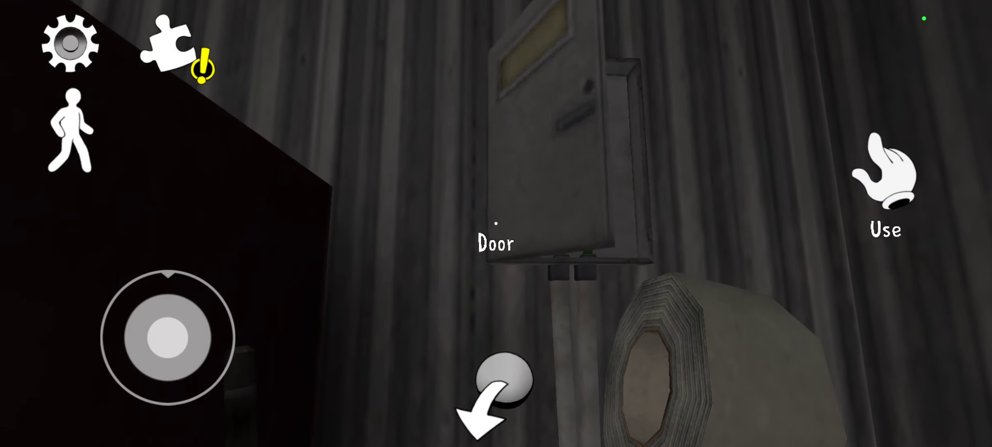
Try the small door on the wall box, then walk back through the shed to the workshop doorway.
left_click(885, 177)
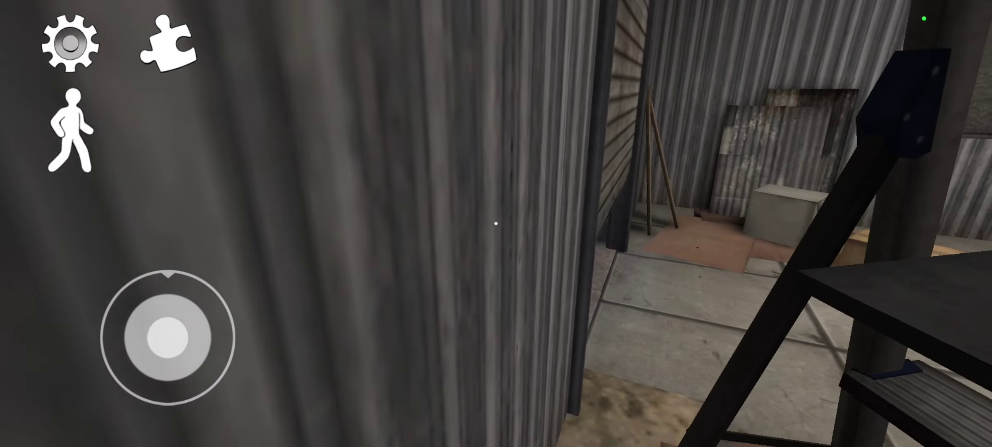
left_click_drag(168, 333, 225, 272)
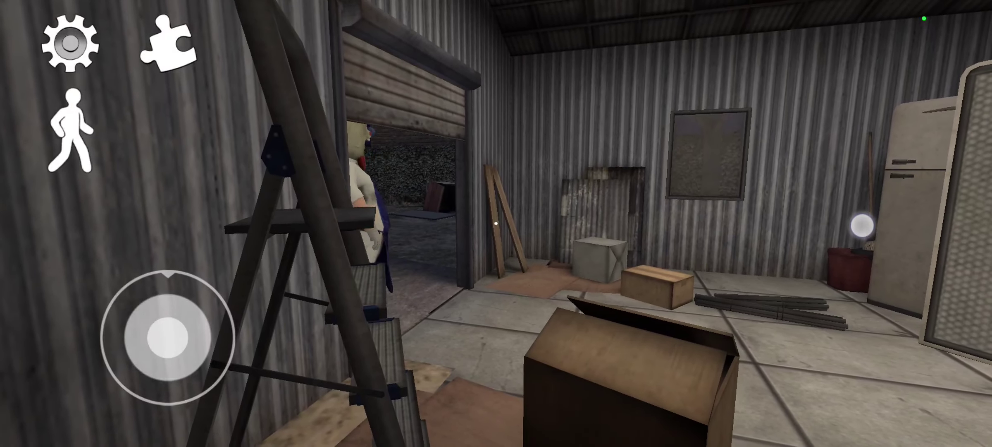
left_click_drag(158, 335, 174, 335)
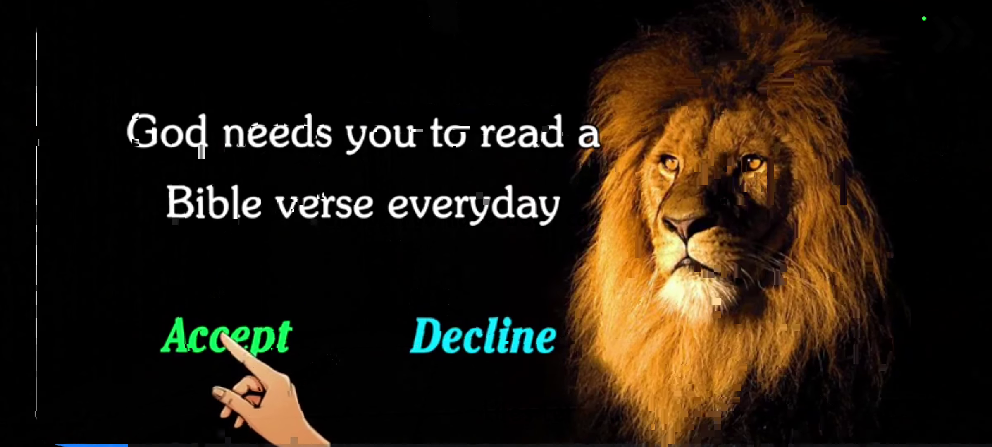
left_click(225, 335)
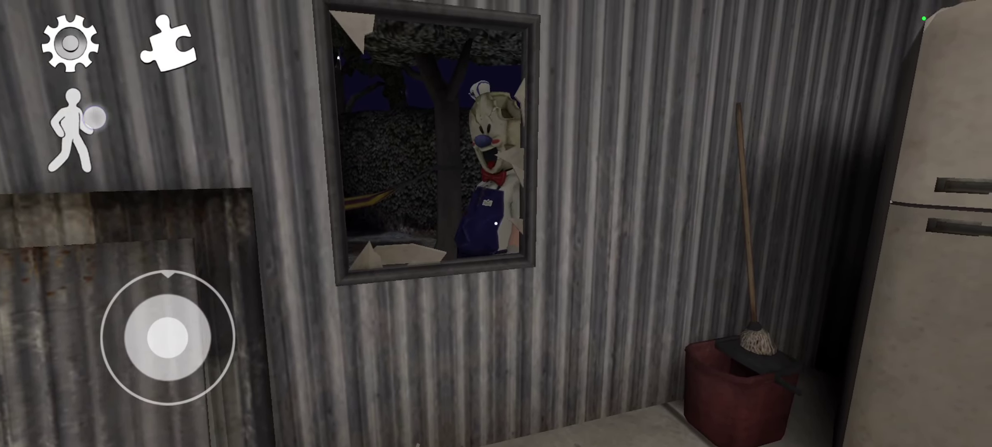
Turn the camera to see the villain waiting outside the broken window.
left_click_drag(167, 338, 174, 243)
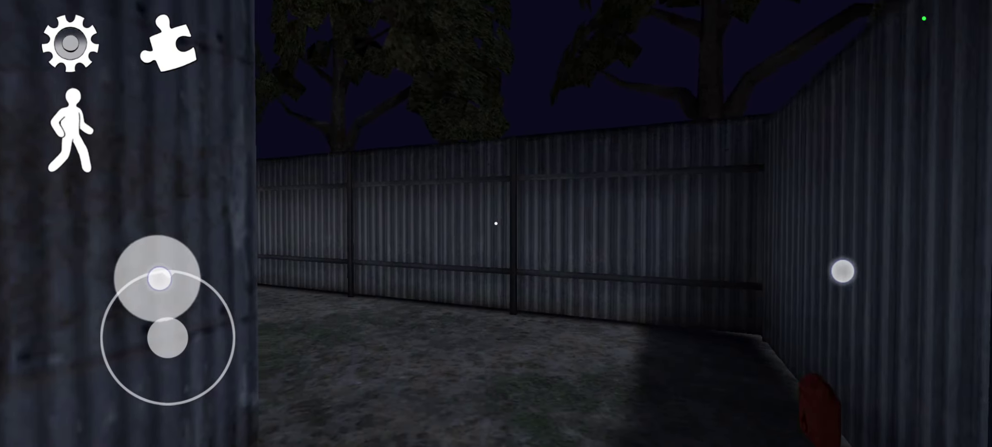
Walk the fence and alley outside the workshop, circling the shed through the open yard.
left_click_drag(160, 281, 212, 289)
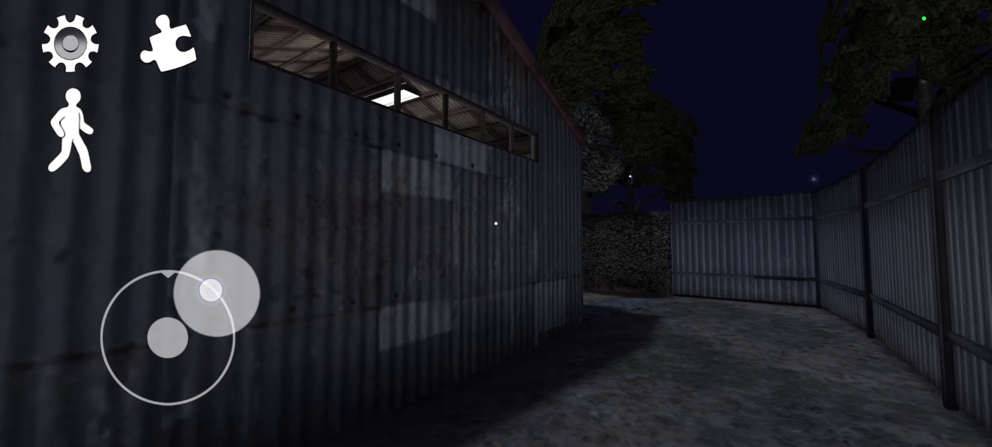
left_click_drag(209, 291, 237, 315)
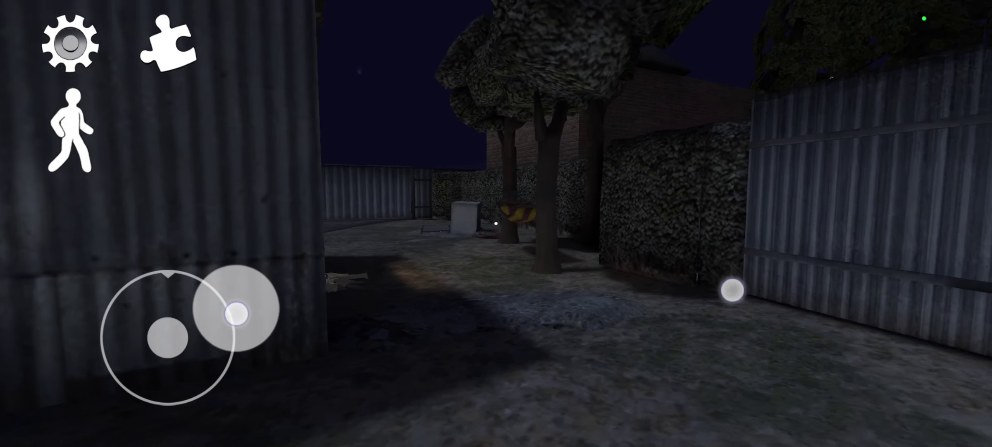
left_click_drag(237, 313, 166, 337)
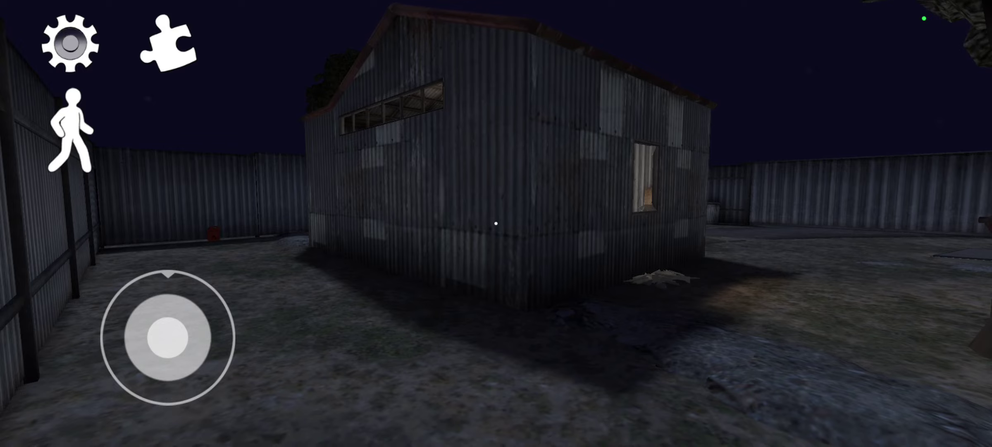
left_click_drag(166, 337, 167, 389)
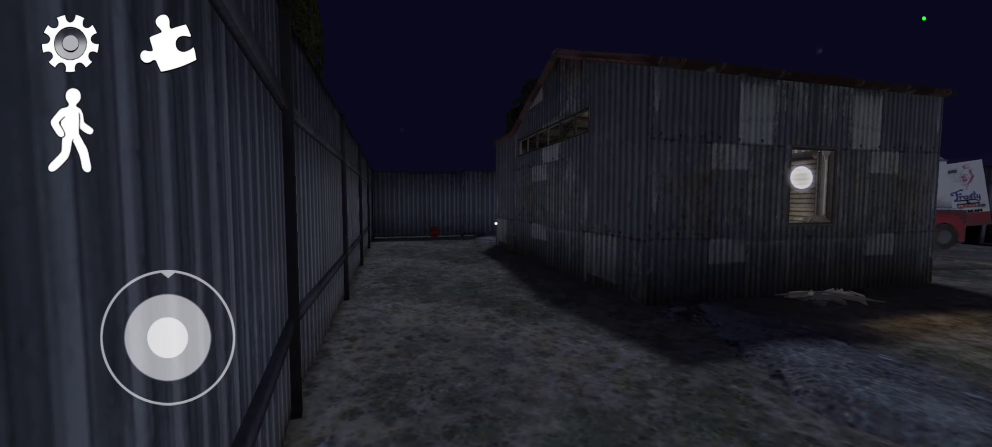
left_click_drag(166, 338, 206, 315)
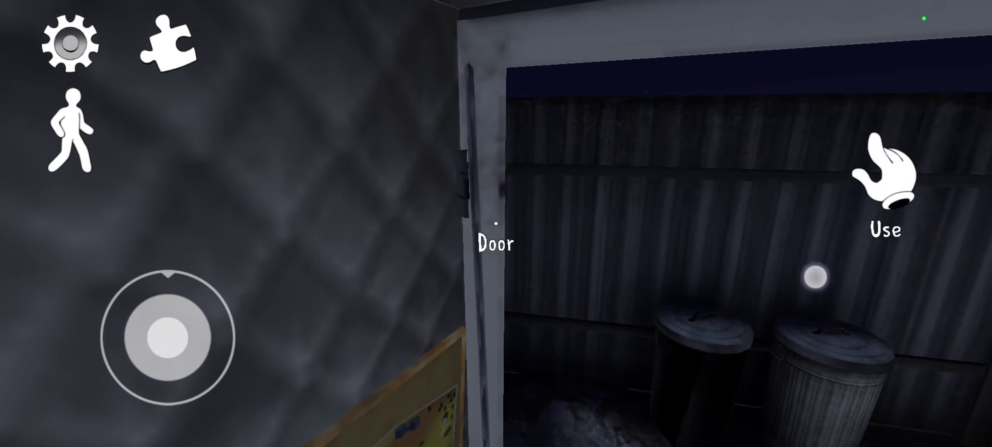
Use the door by the trash cans to enter the storage building.
left_click(886, 184)
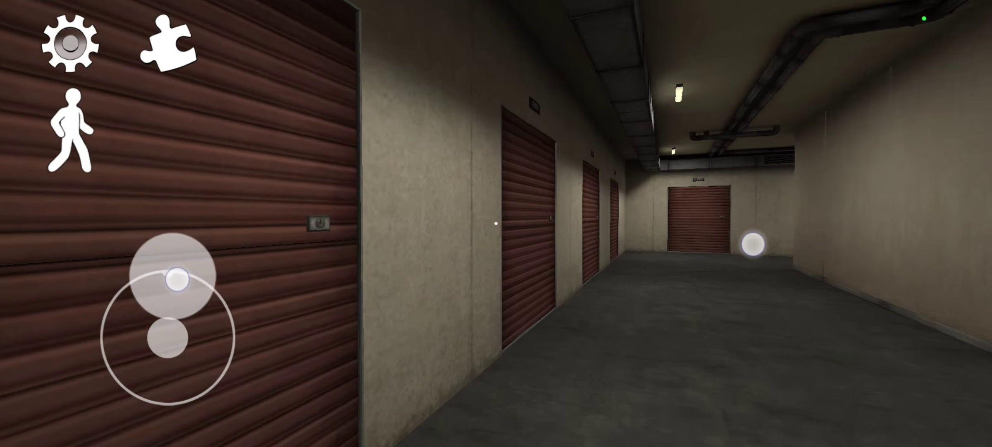
Walk the storage-unit corridors and try both push-bar doors.
left_click_drag(177, 279, 153, 335)
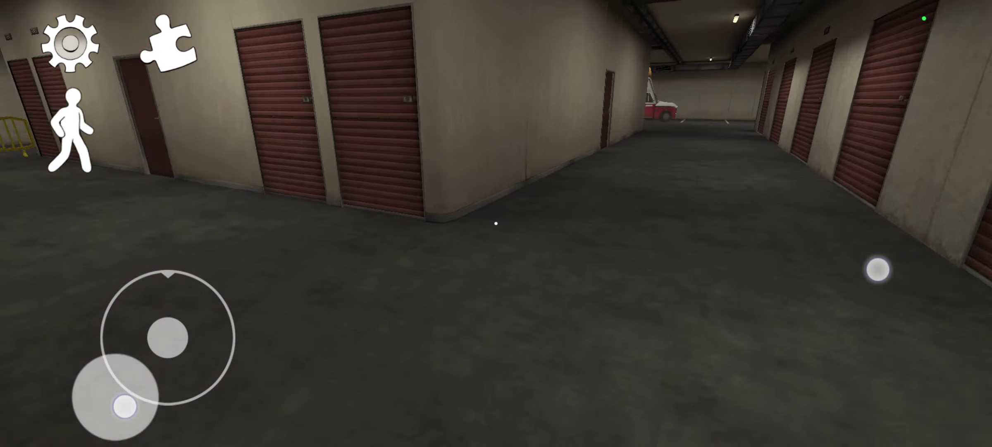
left_click_drag(120, 406, 161, 335)
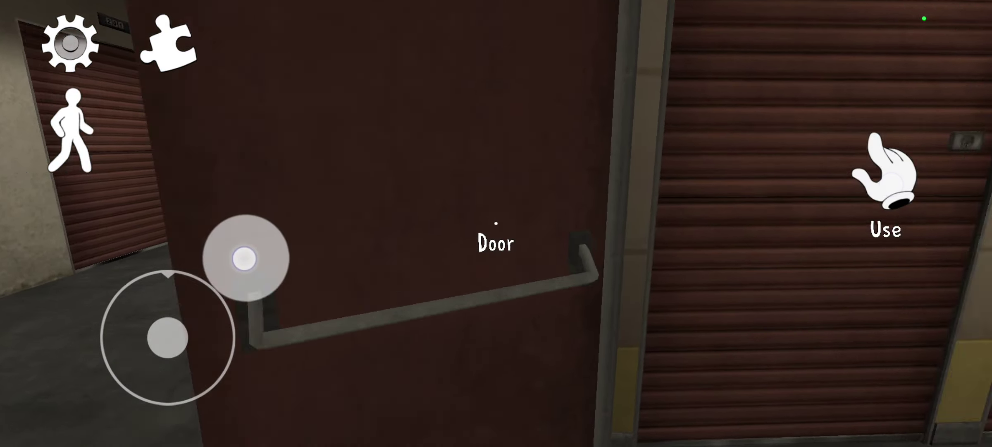
left_click(885, 177)
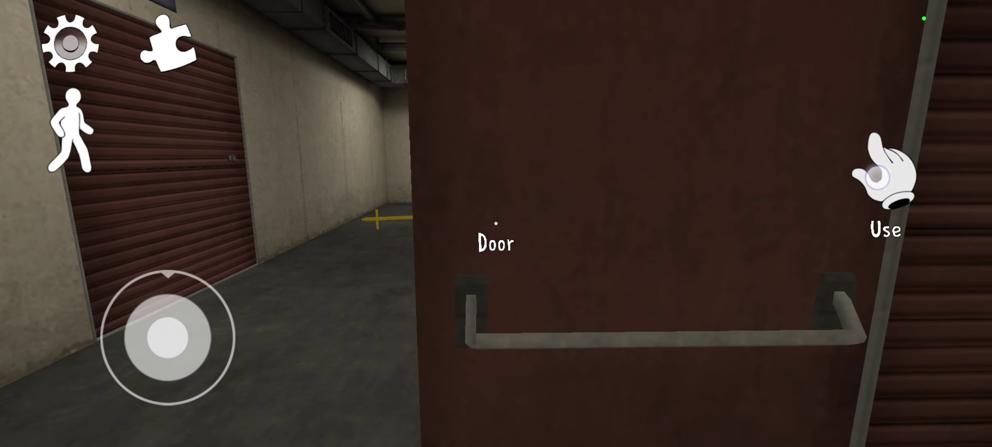
left_click(886, 171)
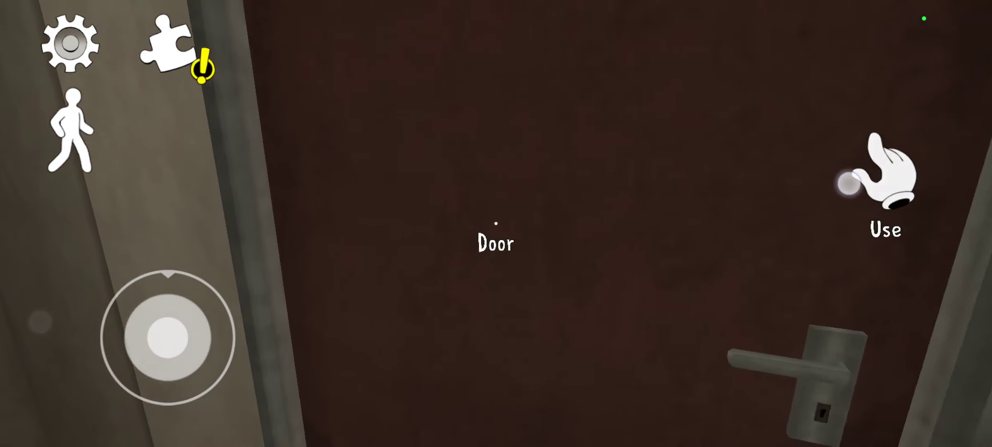
Try the handled door, find it locked, and look down the corridor for another route.
left_click(885, 184)
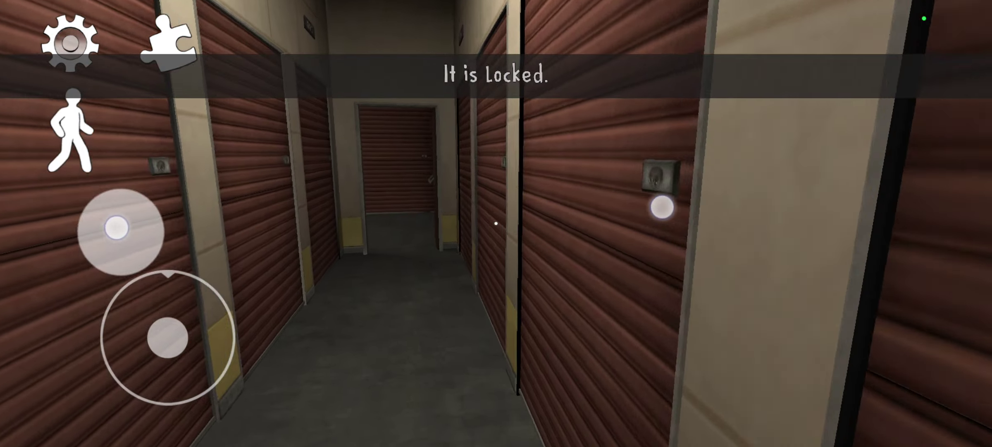
left_click_drag(118, 229, 41, 269)
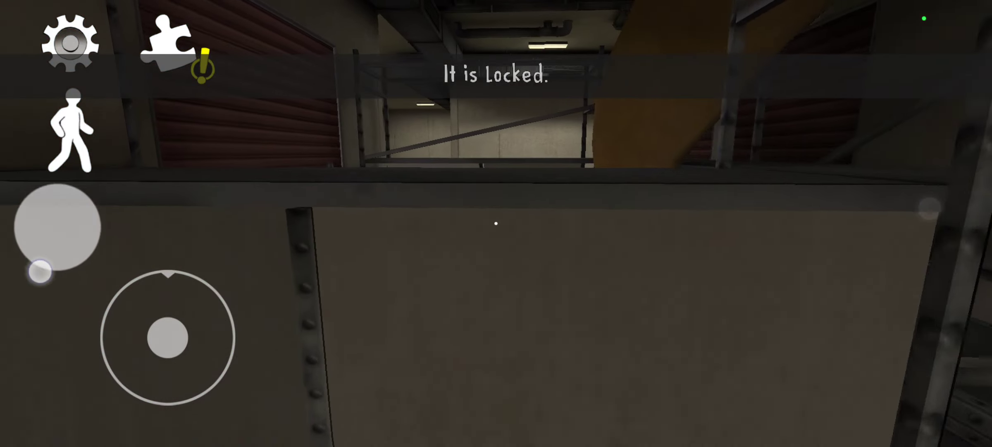
left_click_drag(167, 338, 199, 262)
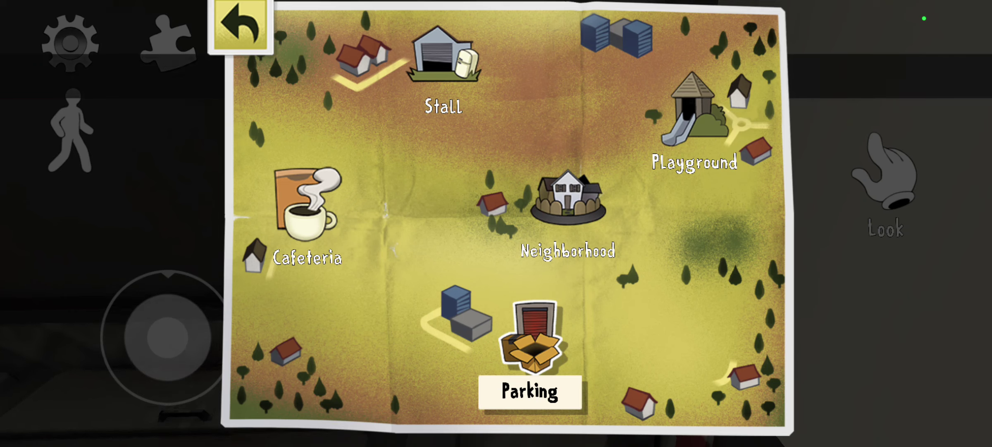
Put the town map away and walk outside toward the brick wall by the fence.
left_click(241, 26)
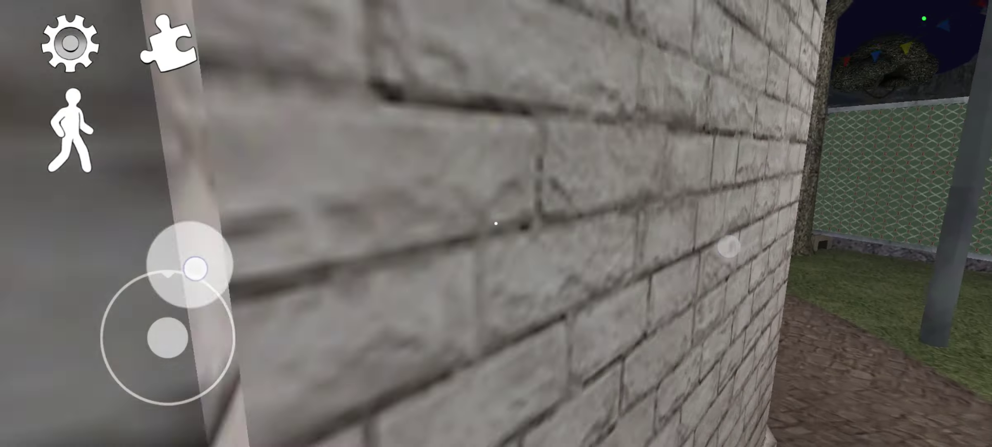
Walk along the brick wall, past the bench and the slide, and continue along the fence.
left_click_drag(196, 268, 157, 376)
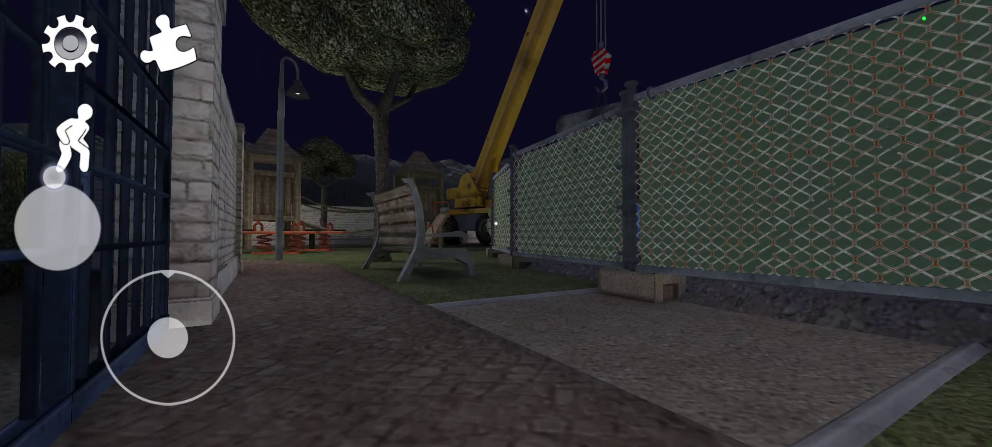
left_click_drag(57, 222, 118, 243)
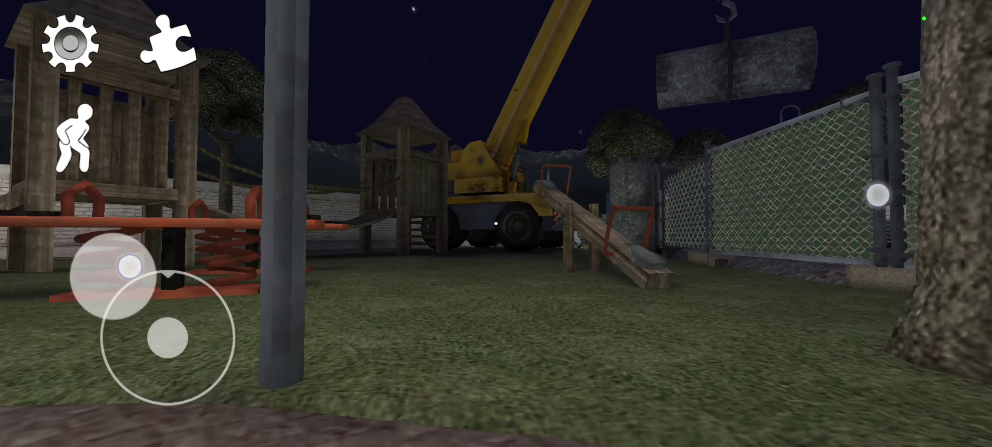
left_click_drag(133, 266, 196, 265)
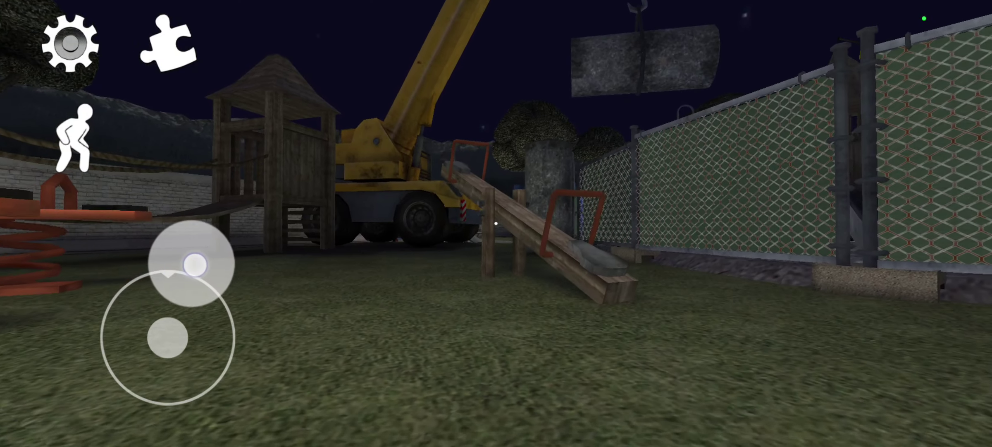
left_click_drag(196, 262, 231, 287)
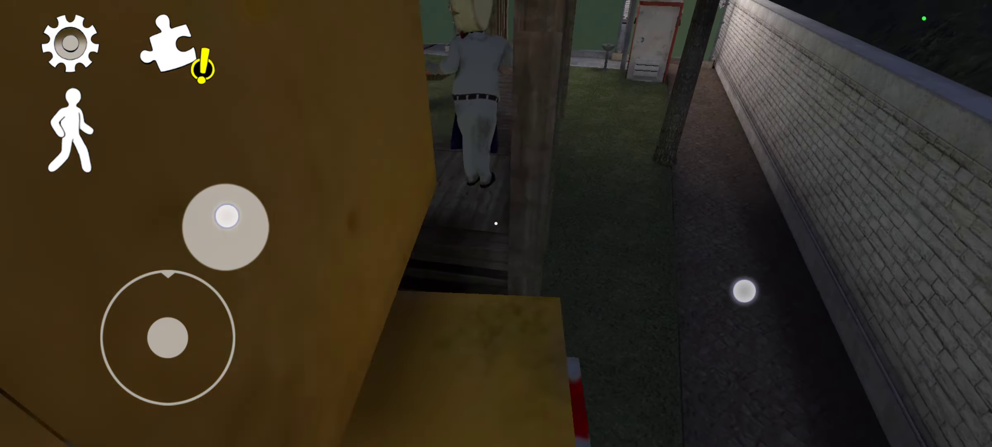
Move away from the villain past the ramp and tower, right up to the red booth's door.
left_click_drag(226, 216, 234, 331)
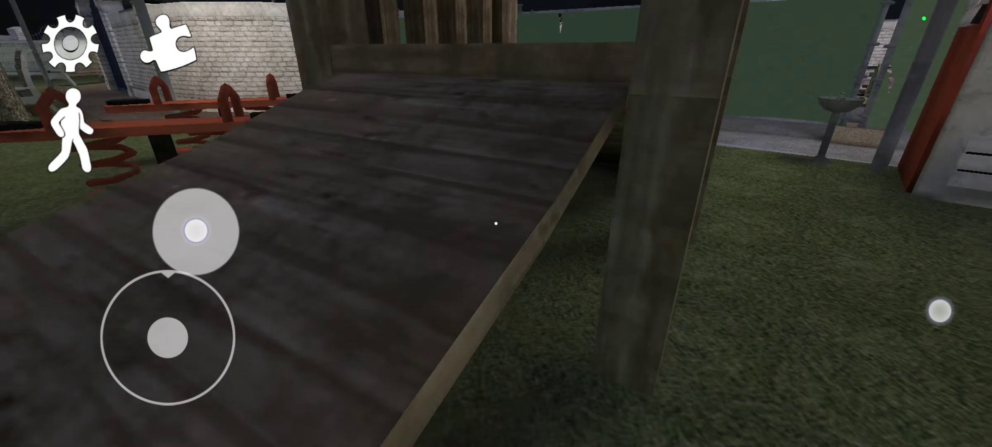
left_click_drag(201, 231, 245, 291)
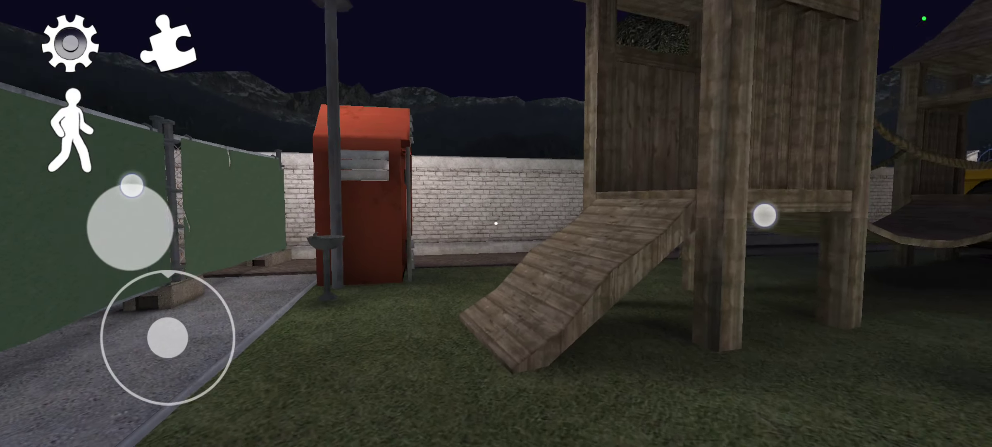
left_click_drag(163, 338, 163, 272)
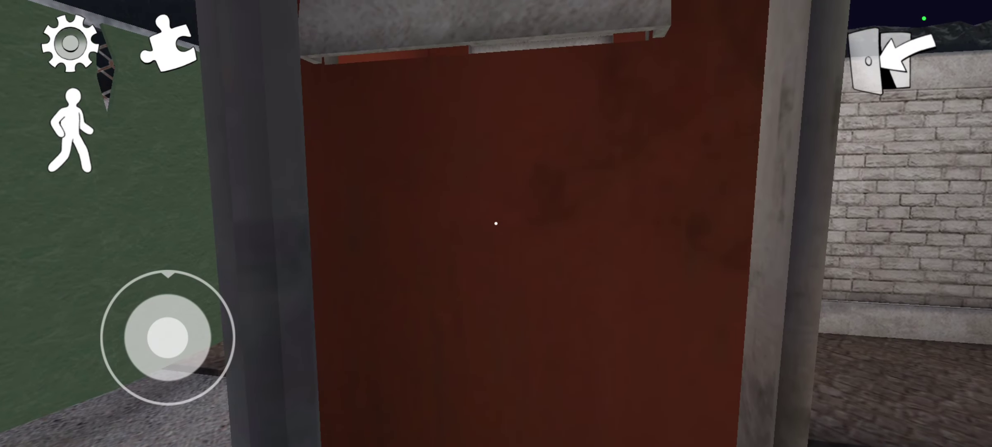